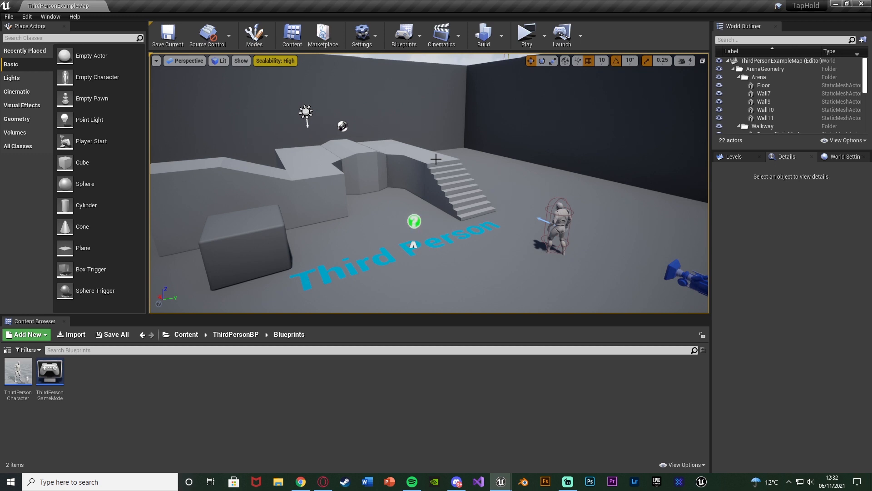
Launch the TapHold level in a standalone play preview to test the character
click(525, 33)
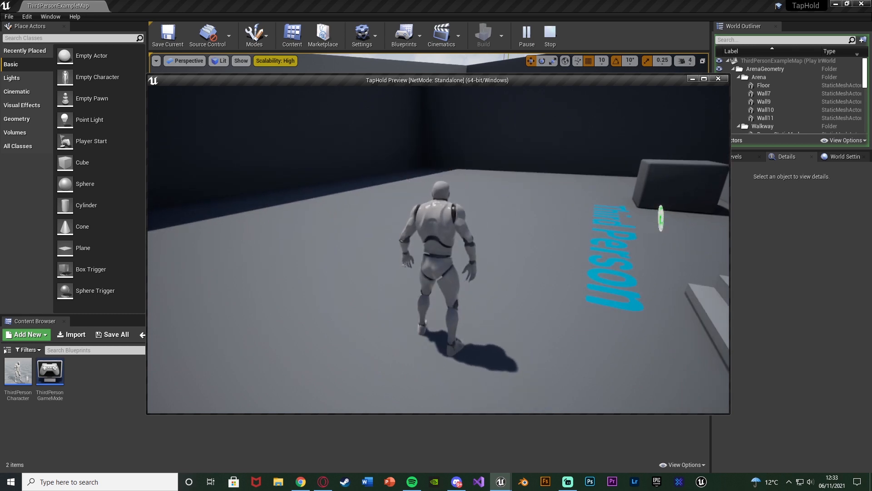
Stop the running game preview and postpone the pending autosave
click(548, 35)
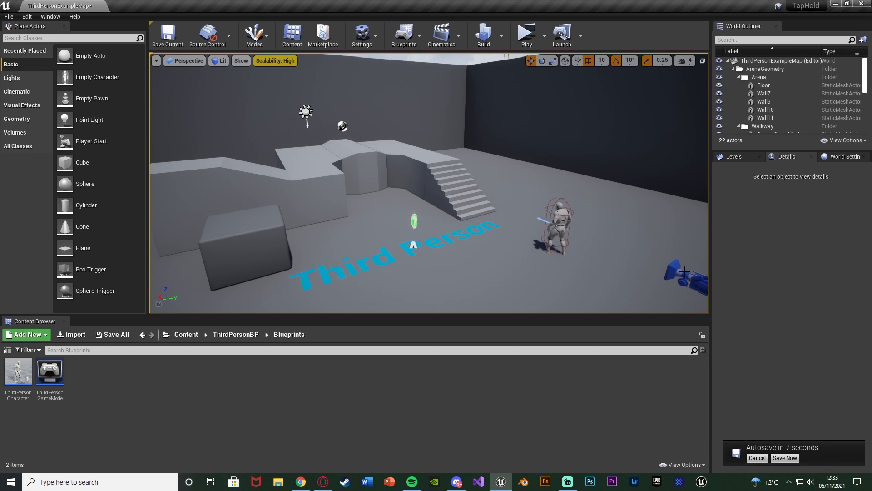
click(756, 457)
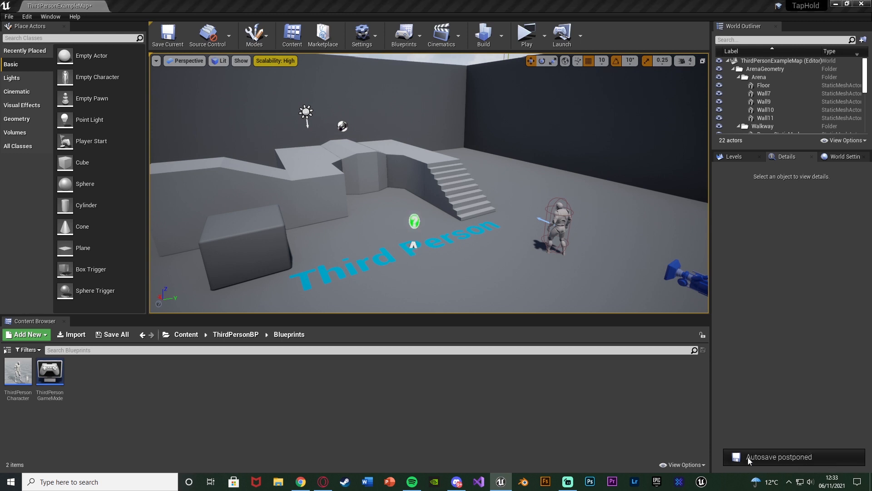
mouse_move(151, 421)
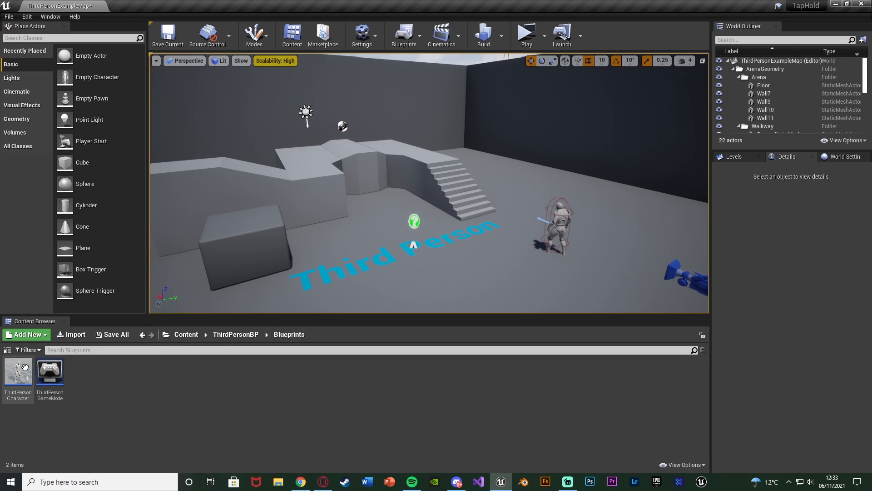
Bring up the ThirdPersonCharacter blueprint's Event Graph from the Content Browser
double_click(17, 370)
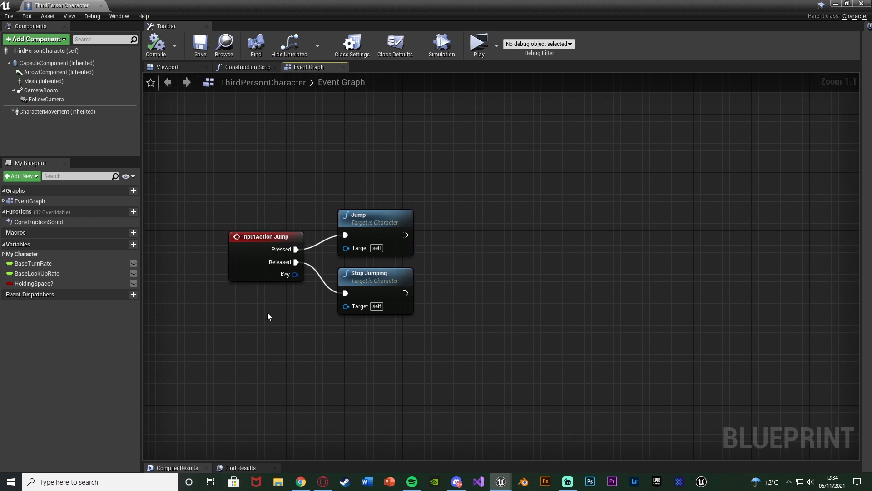
mouse_move(414, 177)
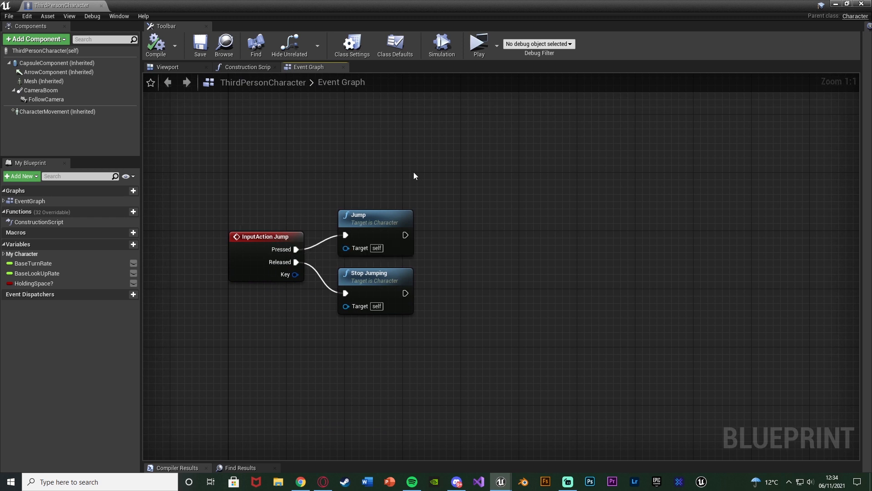
mouse_move(433, 293)
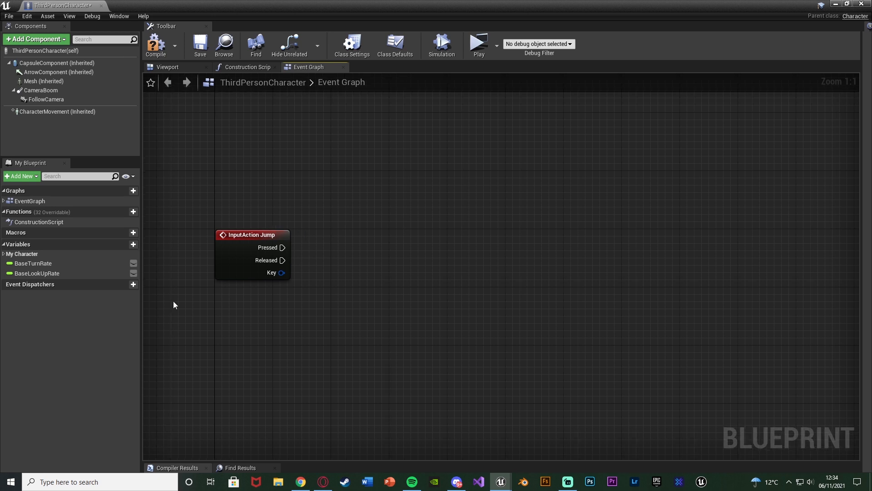
Add a new Boolean variable named IsHoldingSpace? to the character blueprint
click(124, 244)
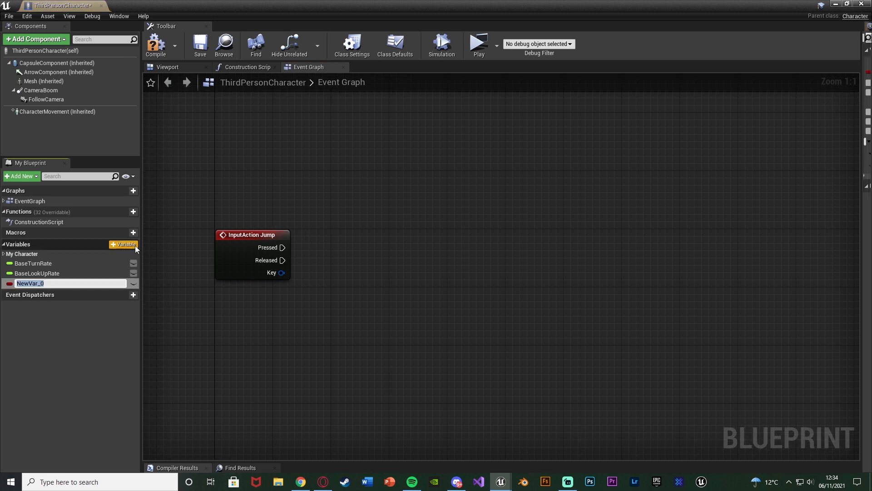
text(IsHoldingSpace?)
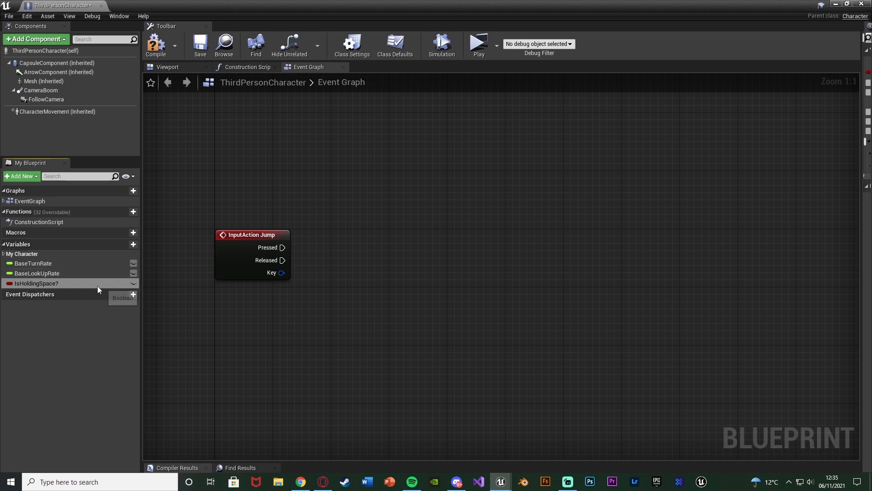
Place Set nodes so Jump Pressed sets IsHoldingSpace? true and Released sets it false
drag(37, 284, 395, 259)
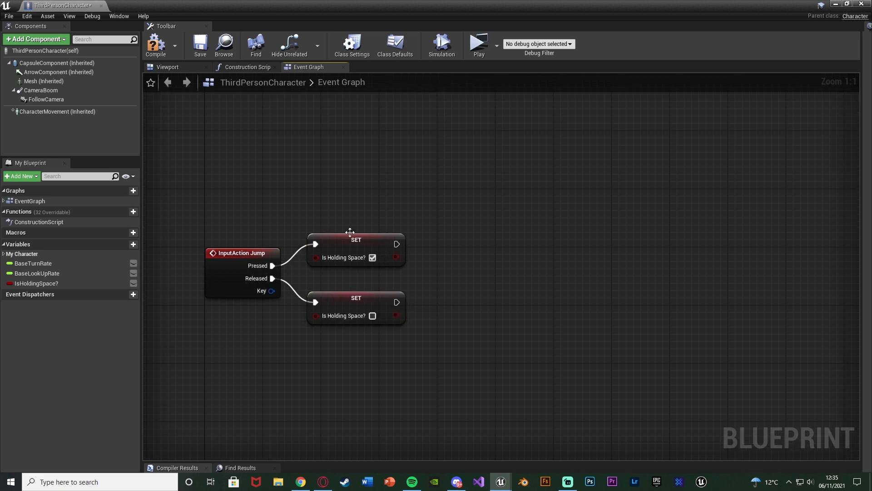
mouse_move(343, 257)
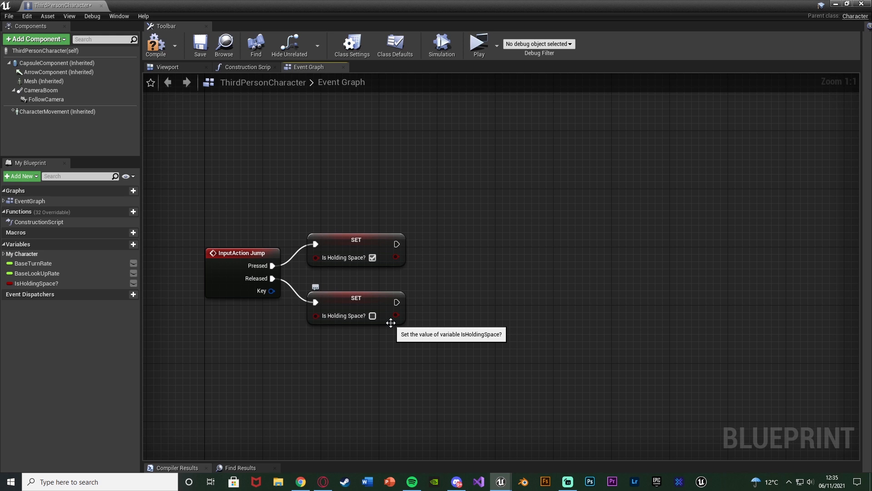
mouse_move(227, 243)
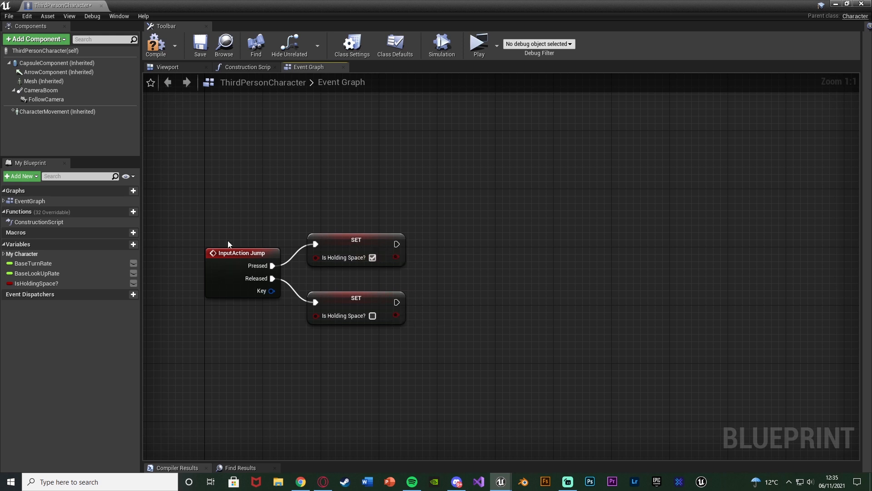
mouse_move(238, 356)
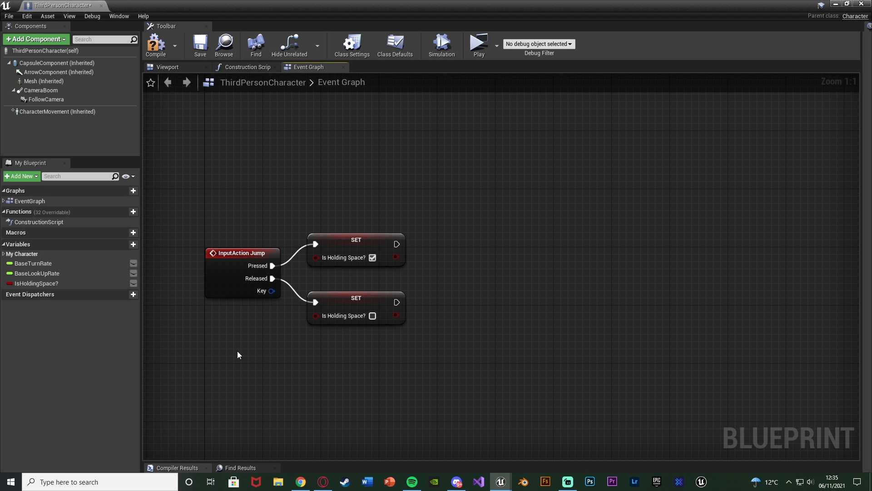
mouse_move(362, 245)
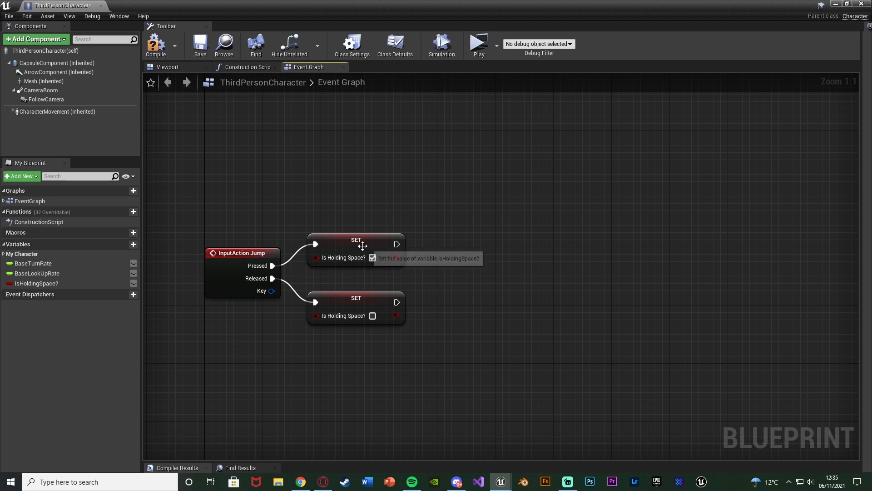
mouse_move(327, 332)
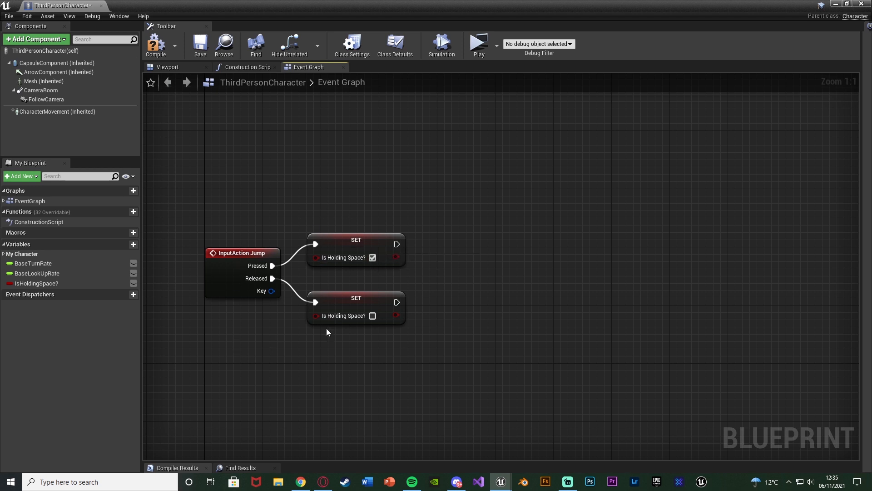
mouse_move(393, 271)
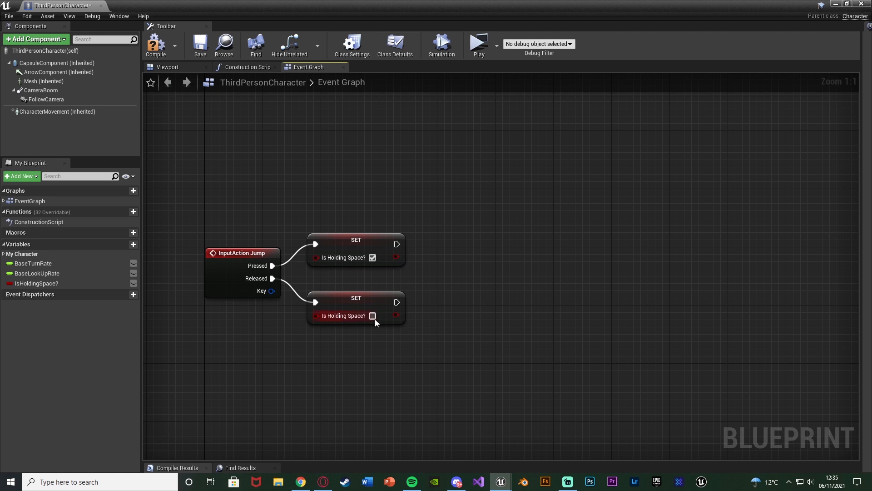
mouse_move(375, 230)
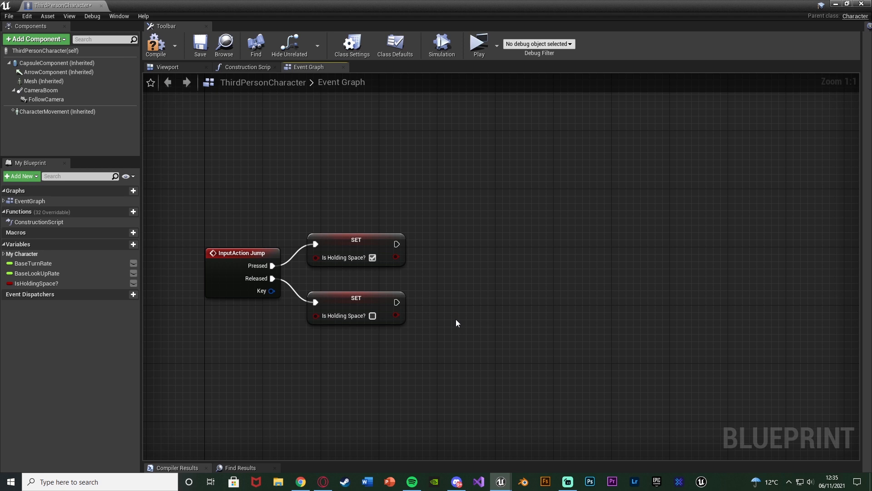
Add a Retriggerable Delay of 0.5 seconds after the Pressed Set node
drag(456, 323, 433, 278)
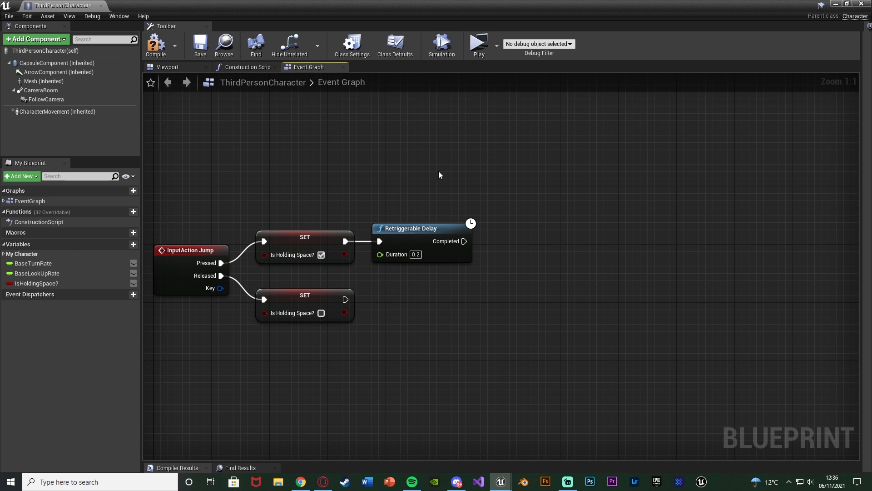
mouse_move(413, 333)
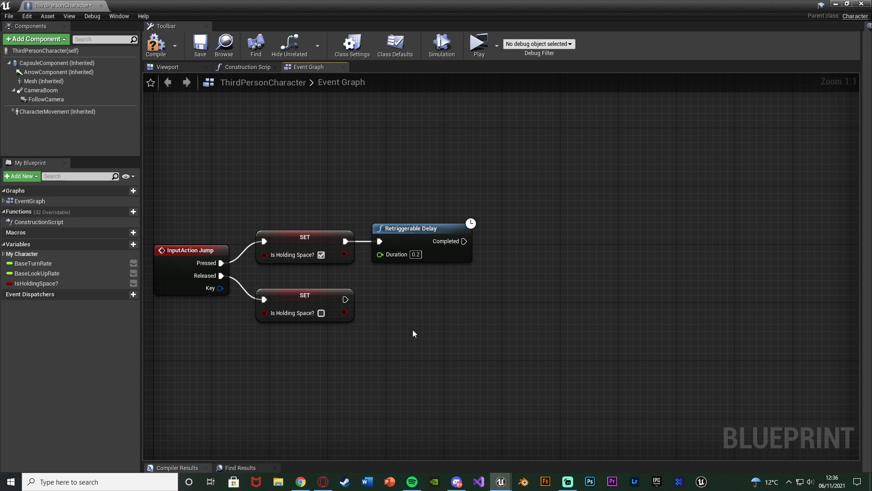
click(415, 255)
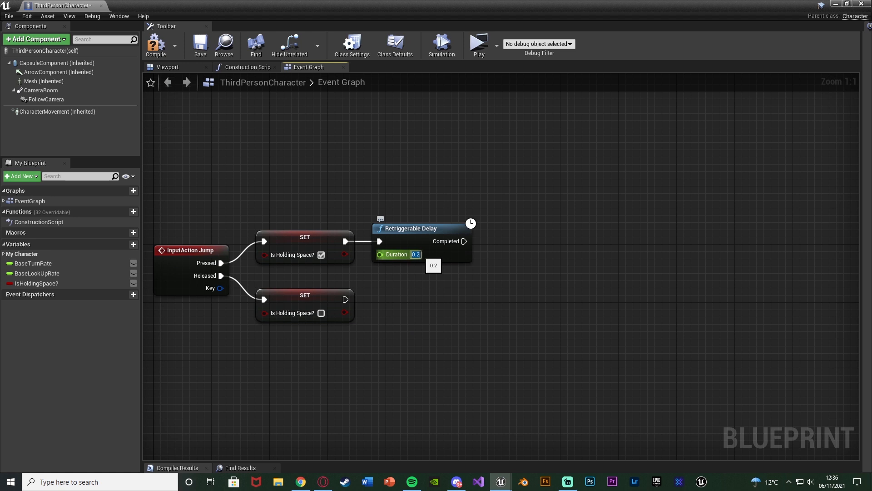
mouse_move(442, 302)
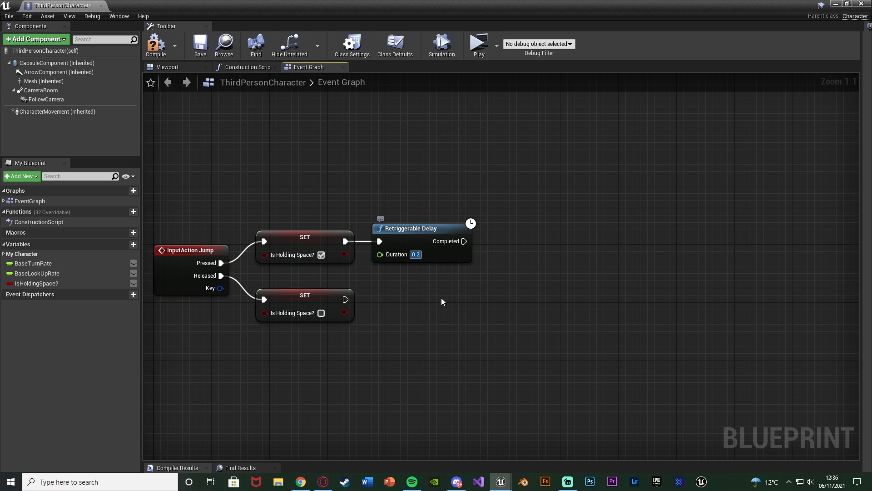
click(416, 254)
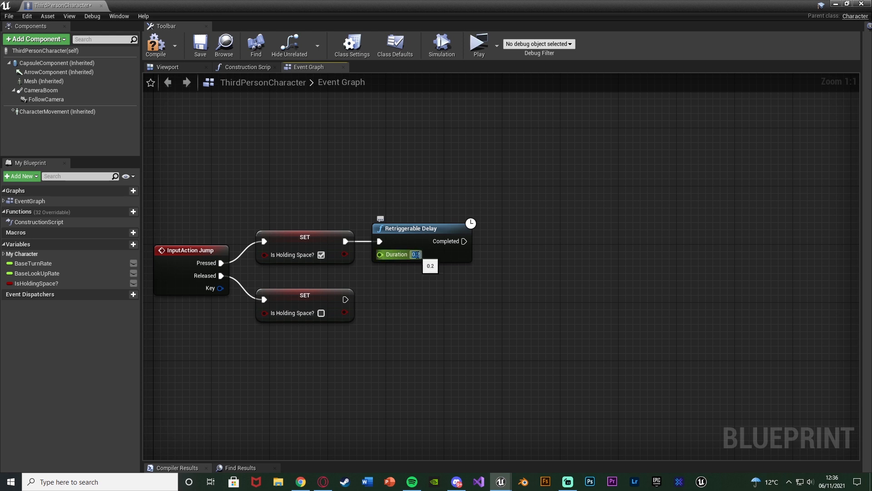
text(0.5)
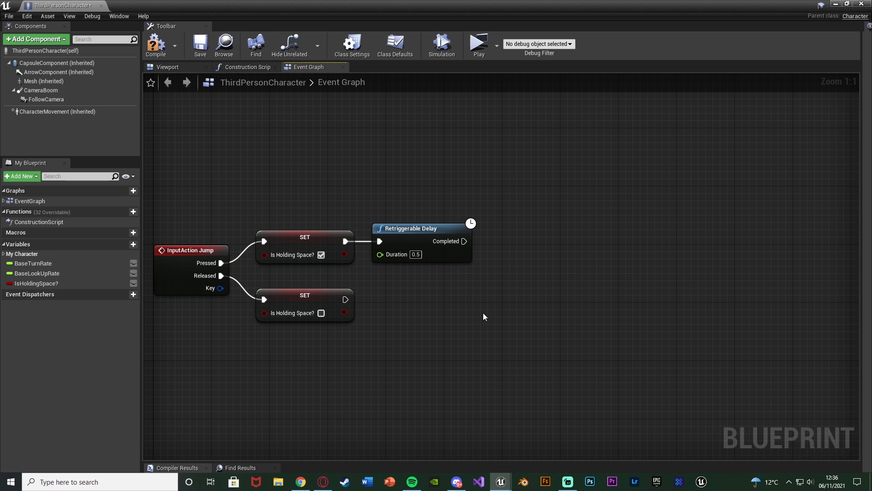
mouse_move(496, 309)
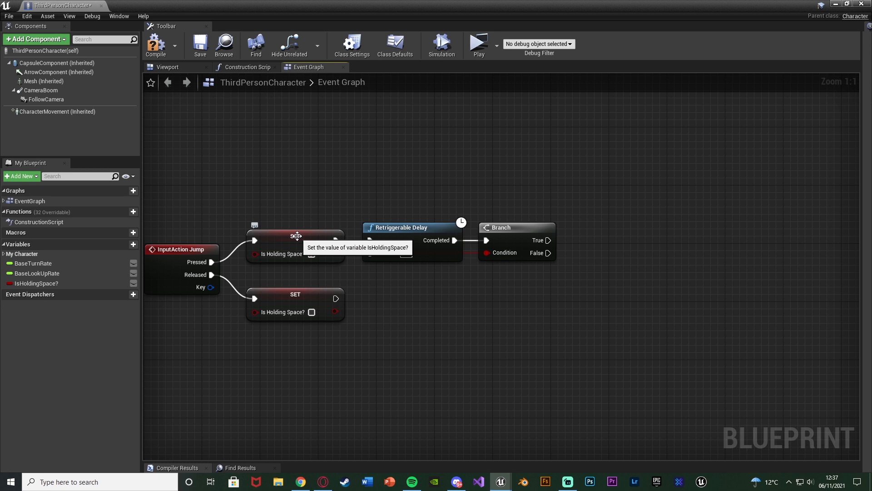
Wire the SET node's Is Holding Space? output into the Branch Condition pin
click(312, 254)
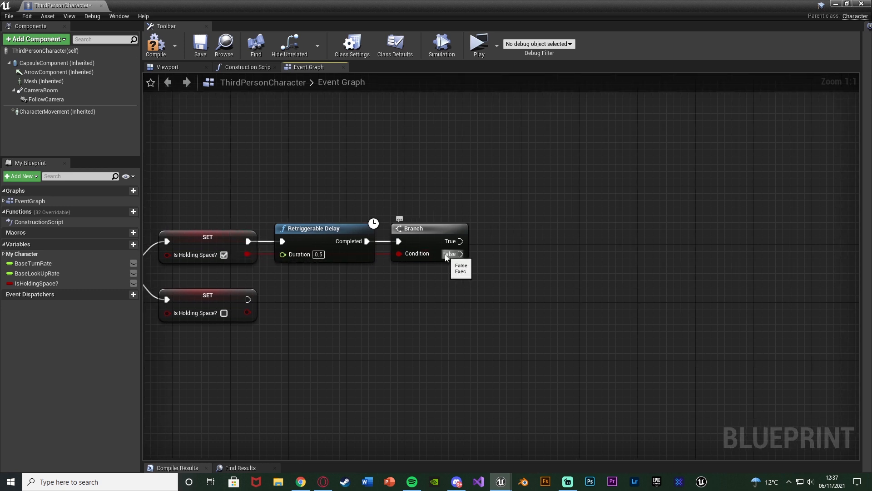
mouse_move(452, 241)
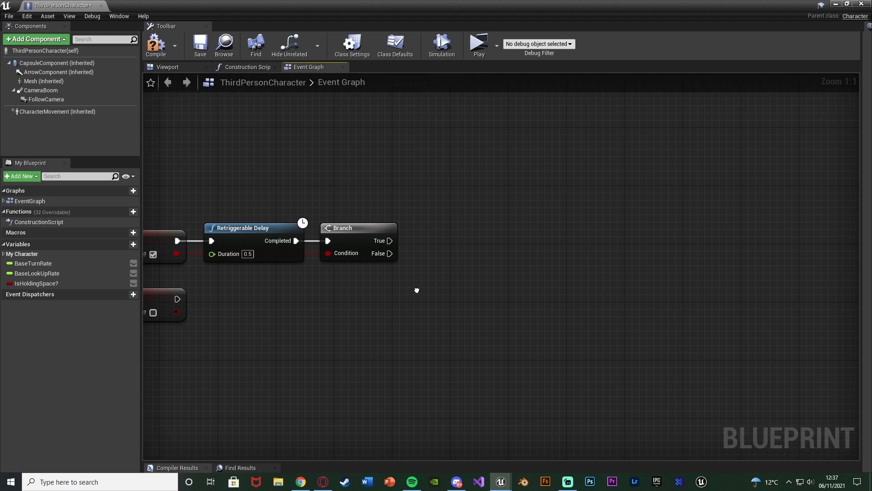
Add a Flip Flop driving two Set Movement Mode nodes, Flying and Walking, on Character Movement
drag(390, 239, 398, 247)
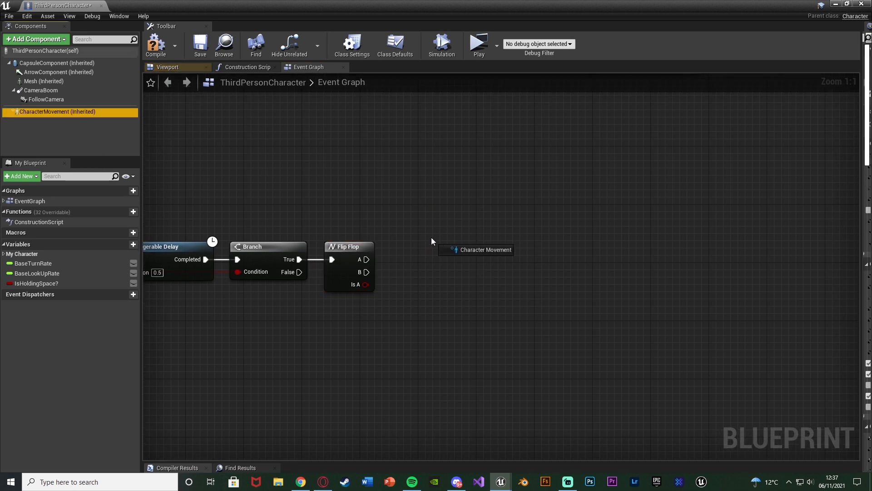
text(set)
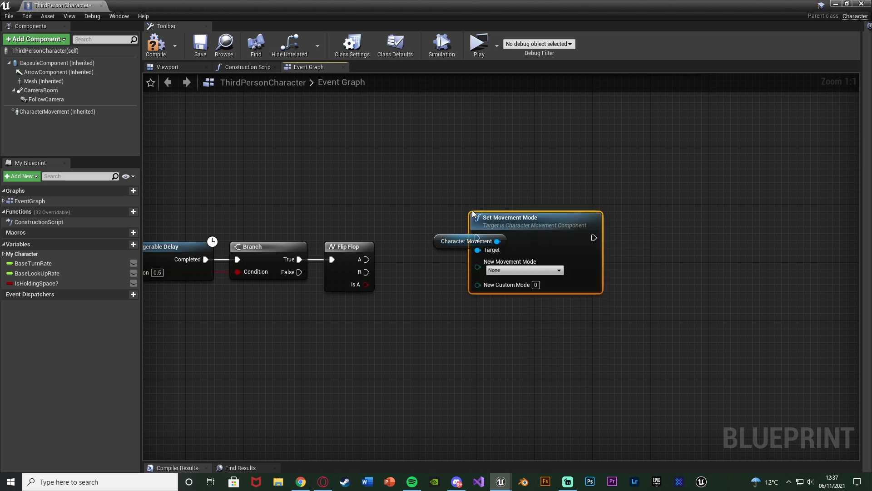
click(522, 270)
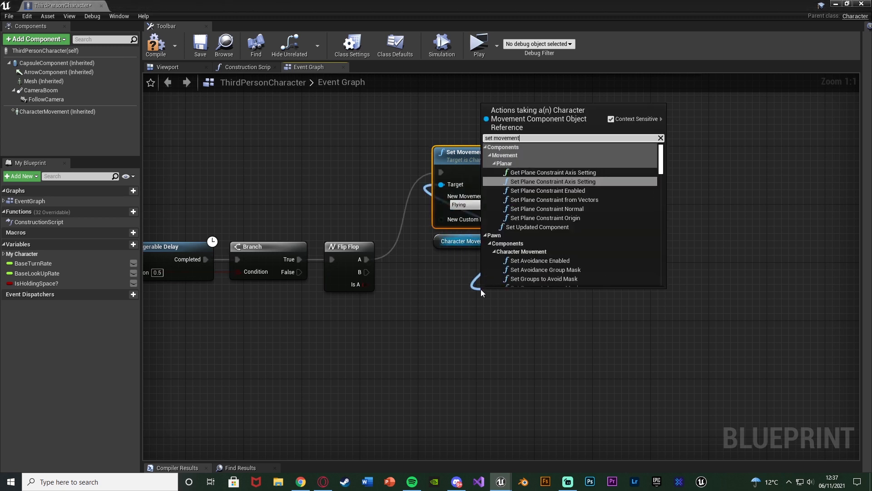
text(mode)
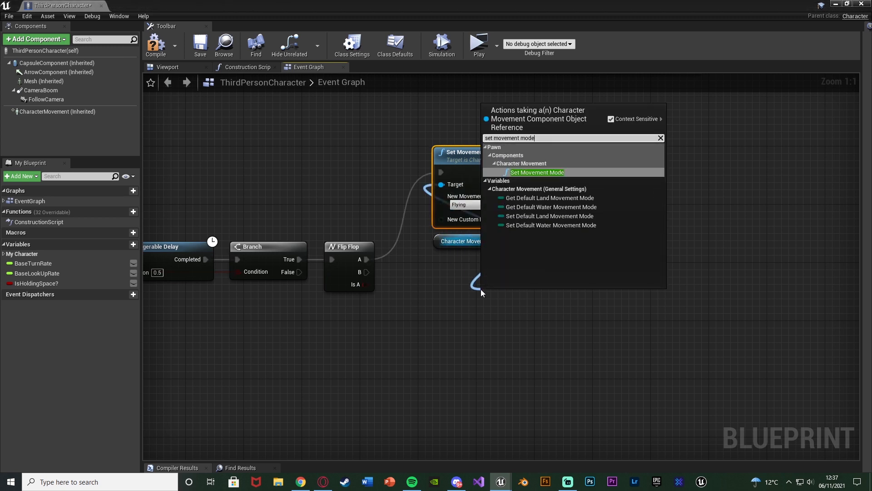
click(536, 172)
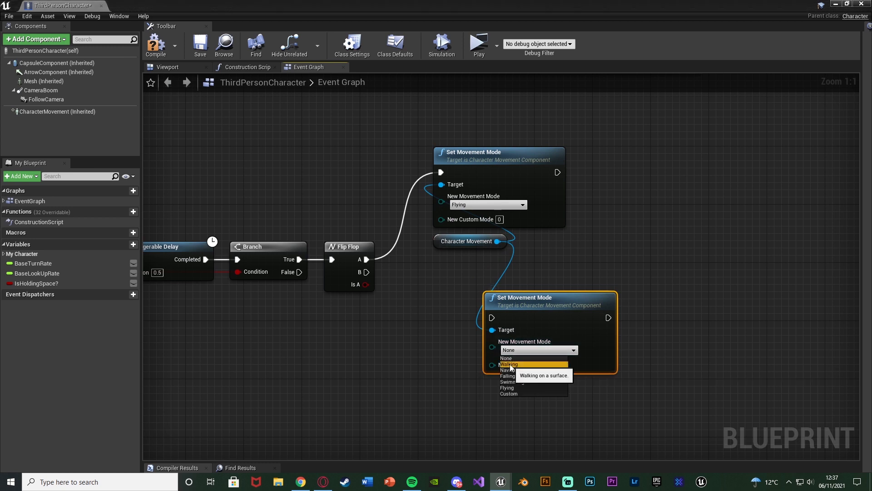
click(508, 363)
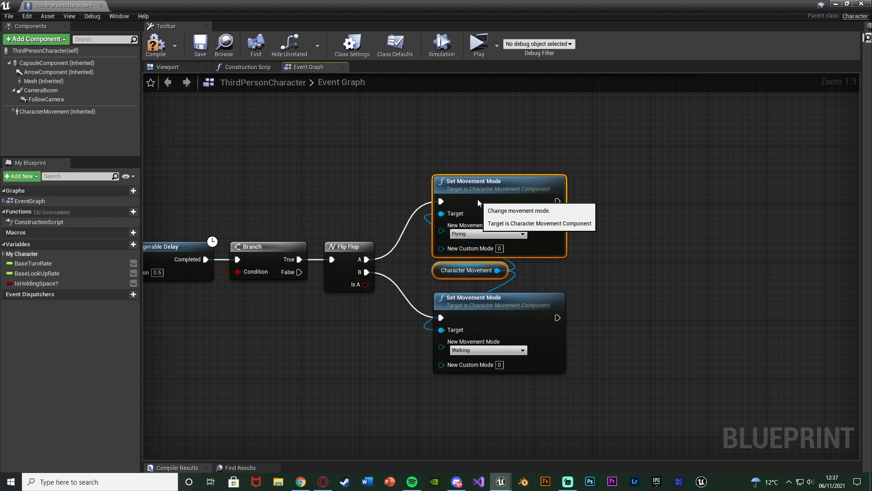
mouse_move(401, 326)
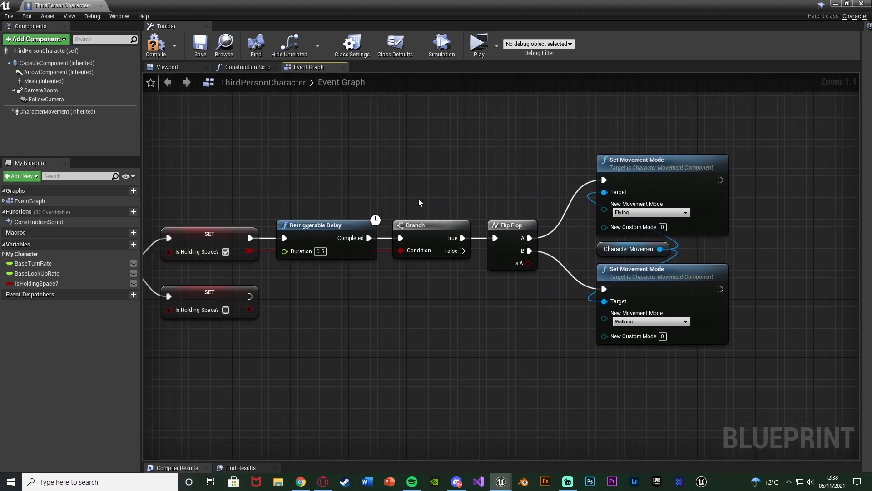
mouse_move(460, 143)
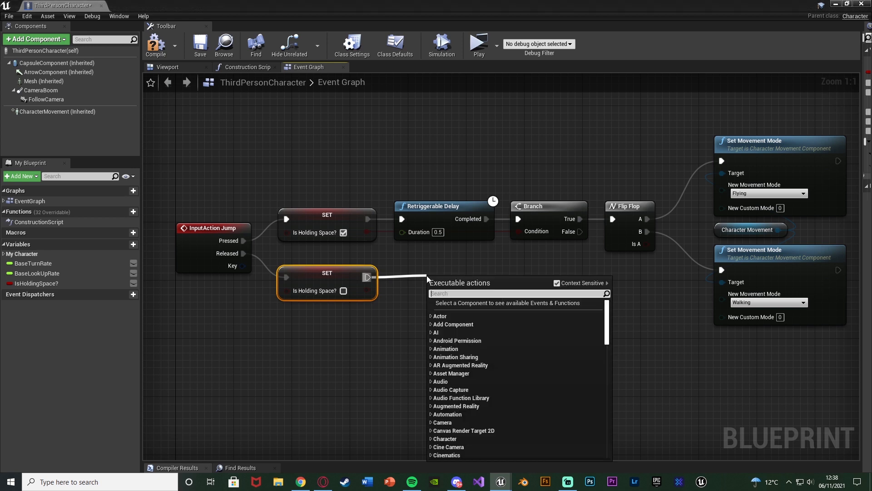
Call Jump after the Released SET node
text(jump)
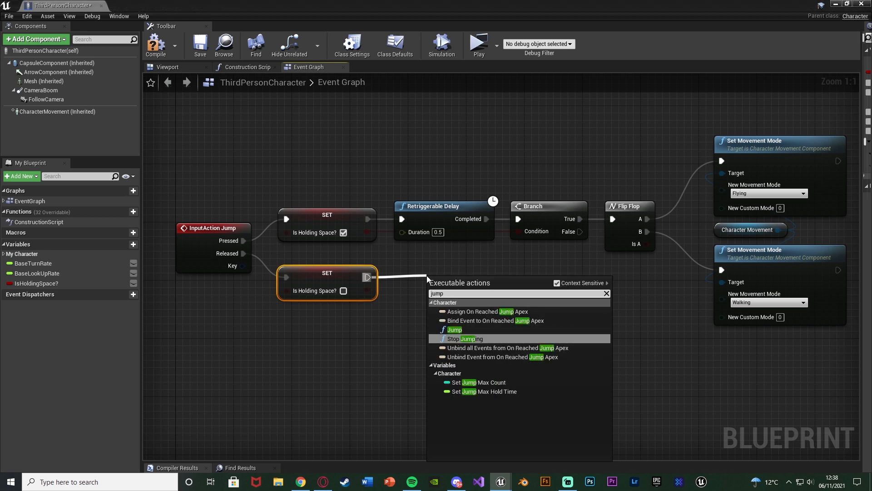
click(454, 329)
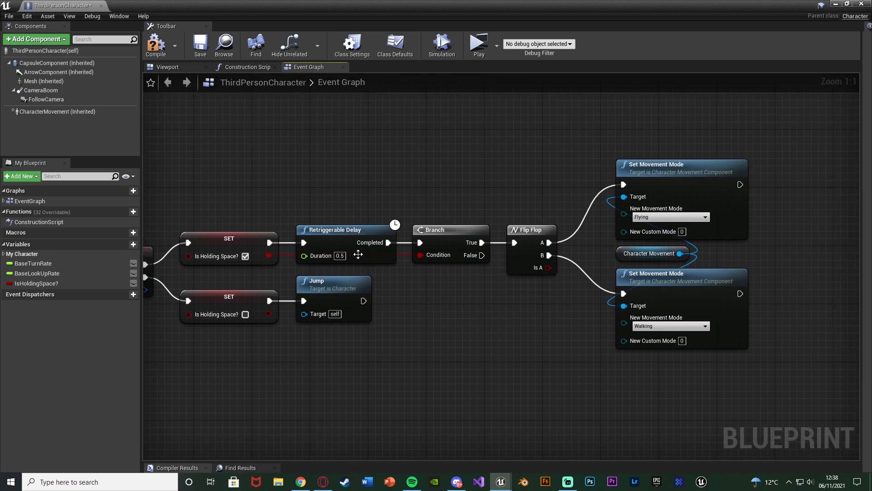
mouse_move(493, 138)
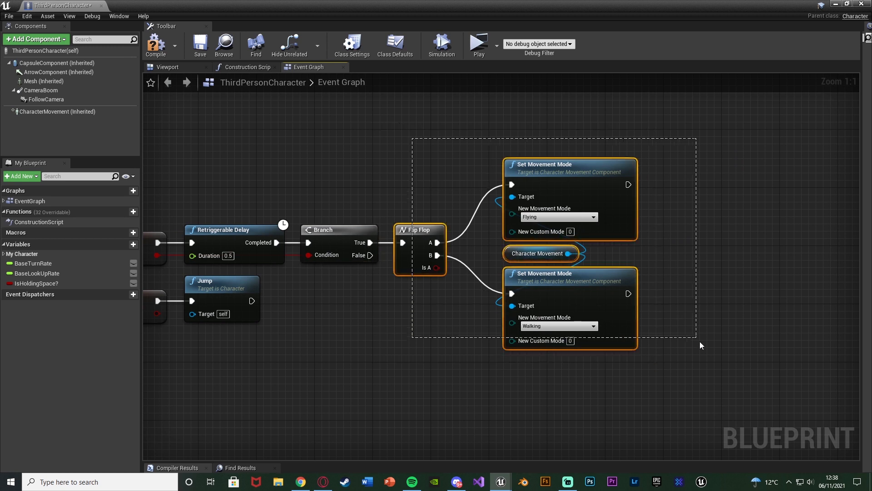
Wrap the node groups in 'Holding Function' and 'Pressed Function' comments and launch a play preview
text(Holding Function)
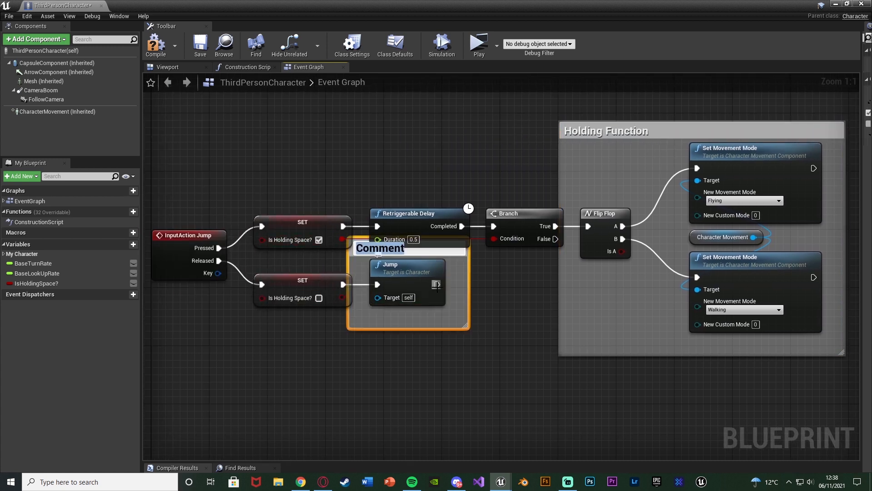
text(Pressed Functi)
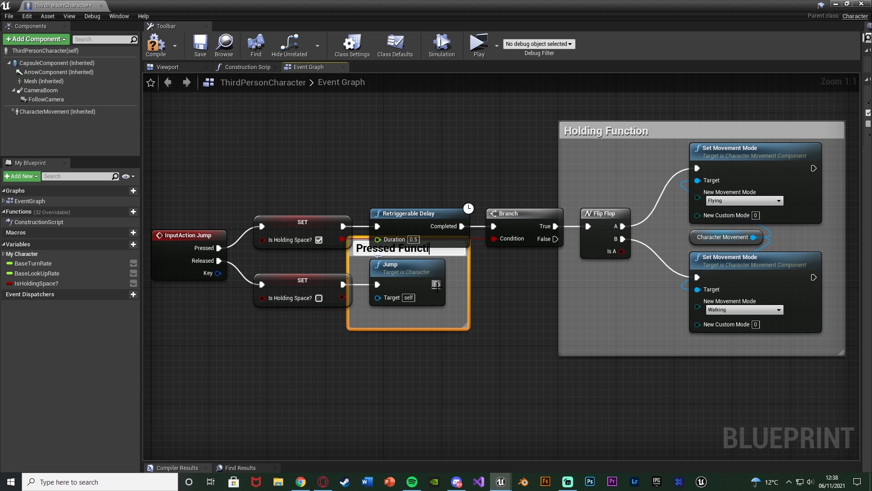
click(450, 338)
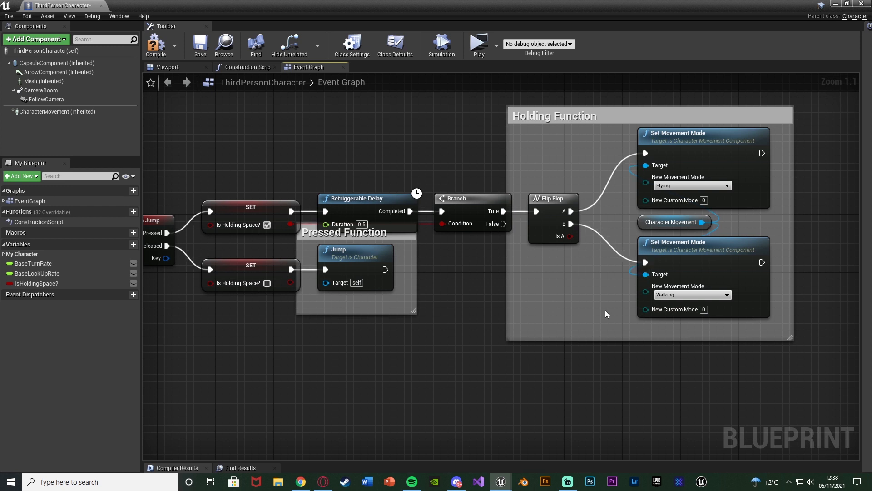
mouse_move(604, 317)
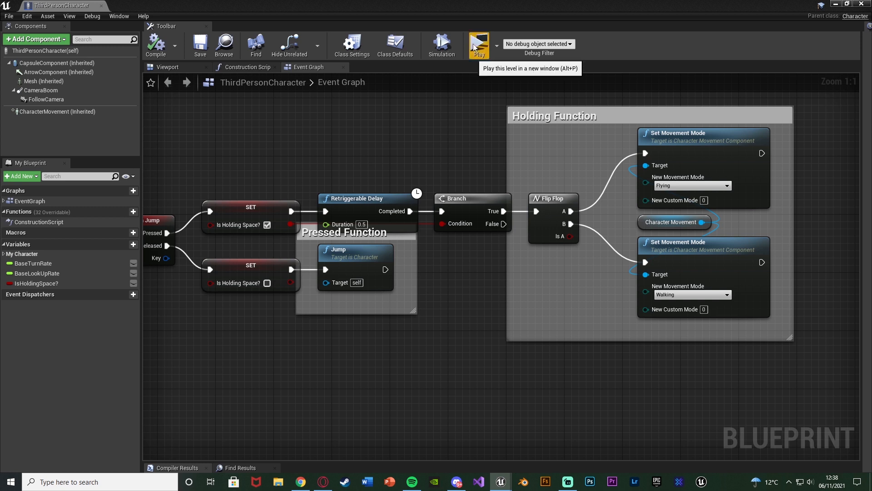
click(477, 45)
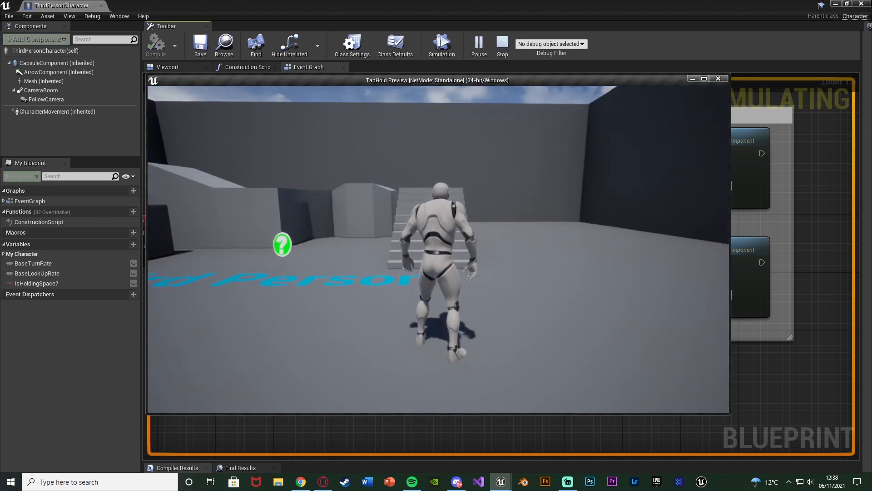